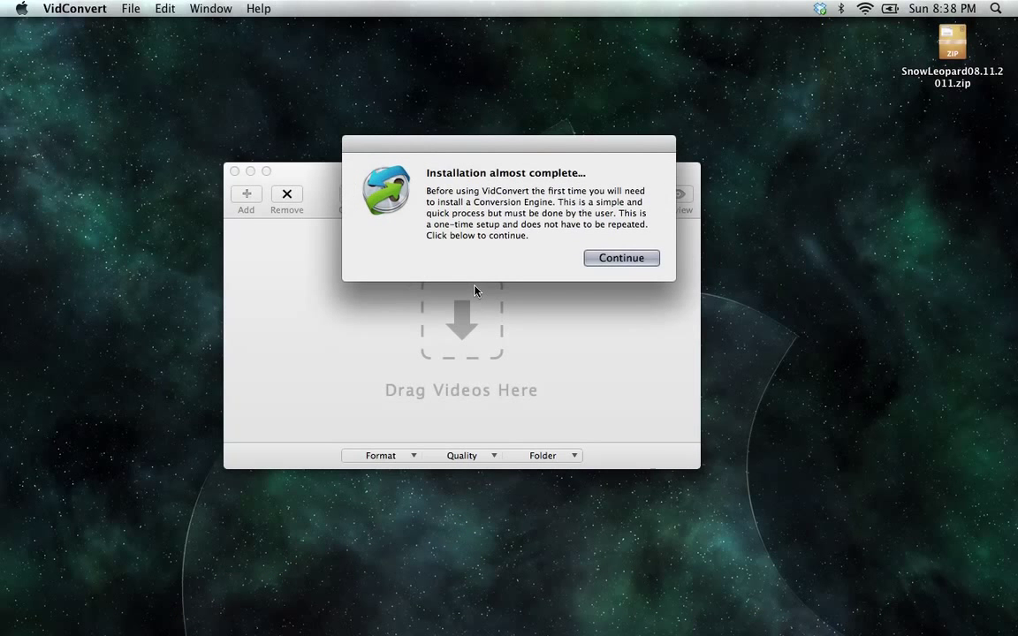
pyautogui.moveTo(523, 162)
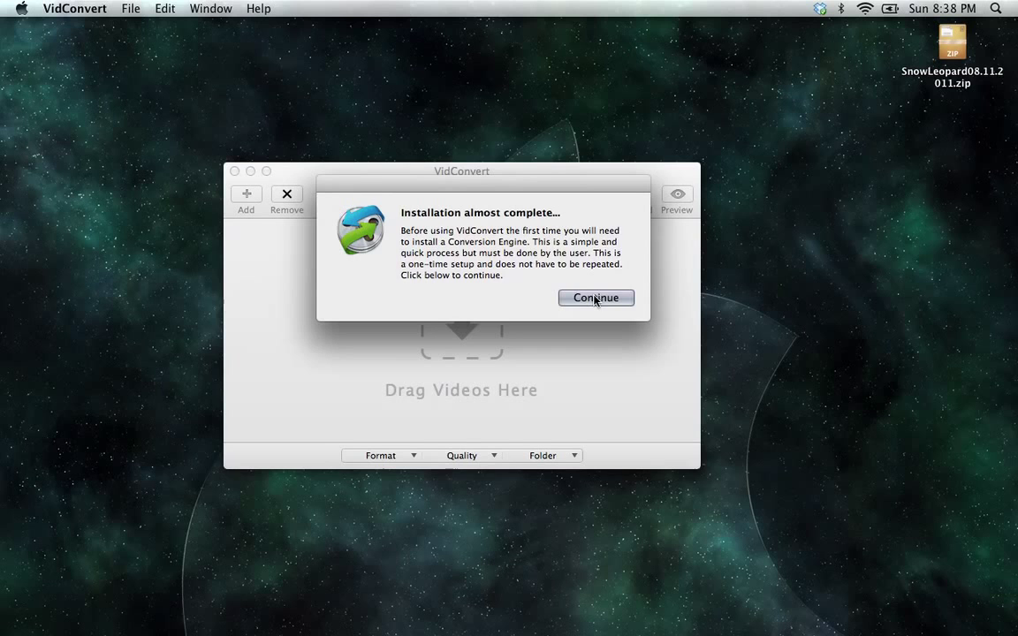
# Accept VidConvert's first-run notice so the conversion engine install page opens
pyautogui.click(595, 297)
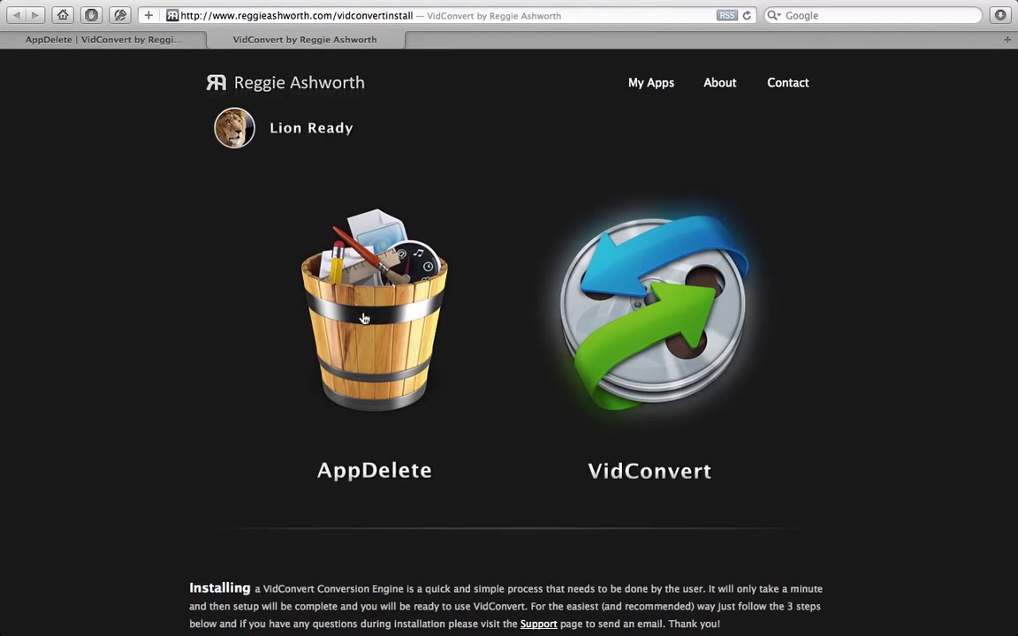
# Scroll the install page down to the three-step 'Installing the Conversion Engine' instructions
pyautogui.scroll(-3)
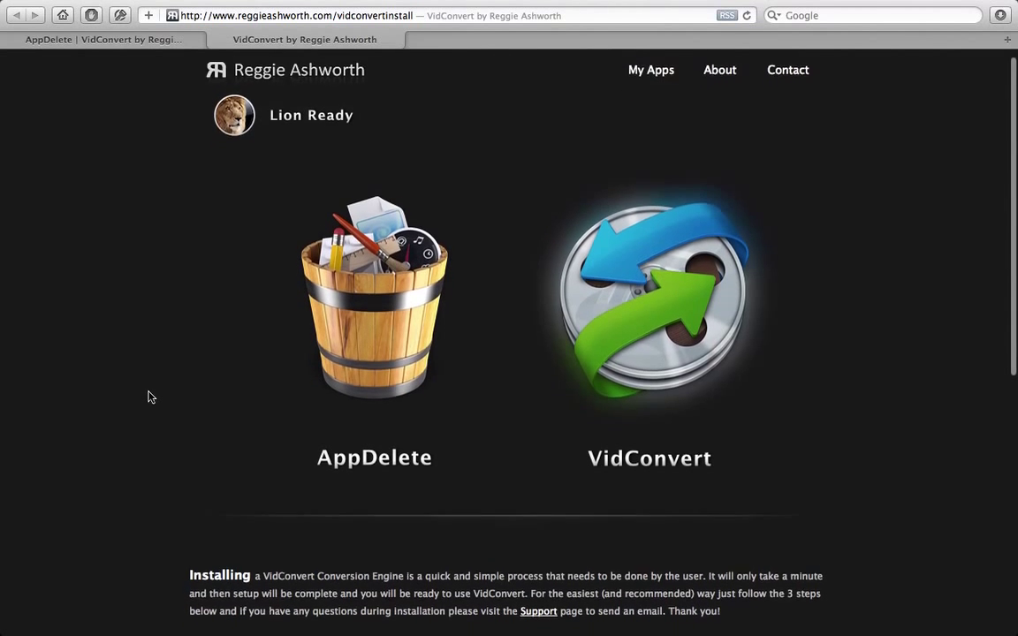
pyautogui.scroll(-3)
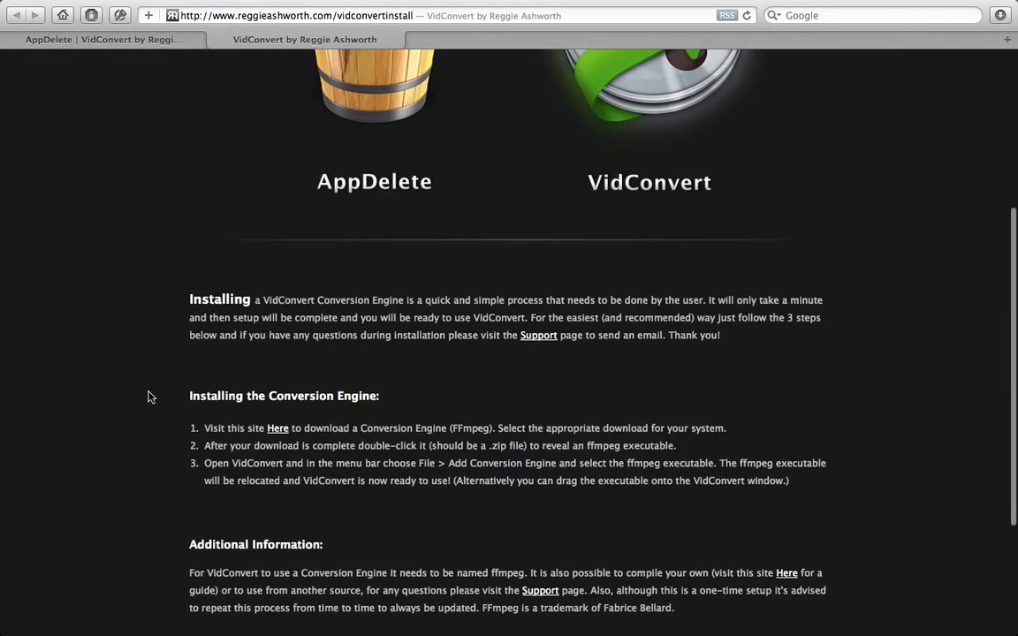
pyautogui.scroll(-3)
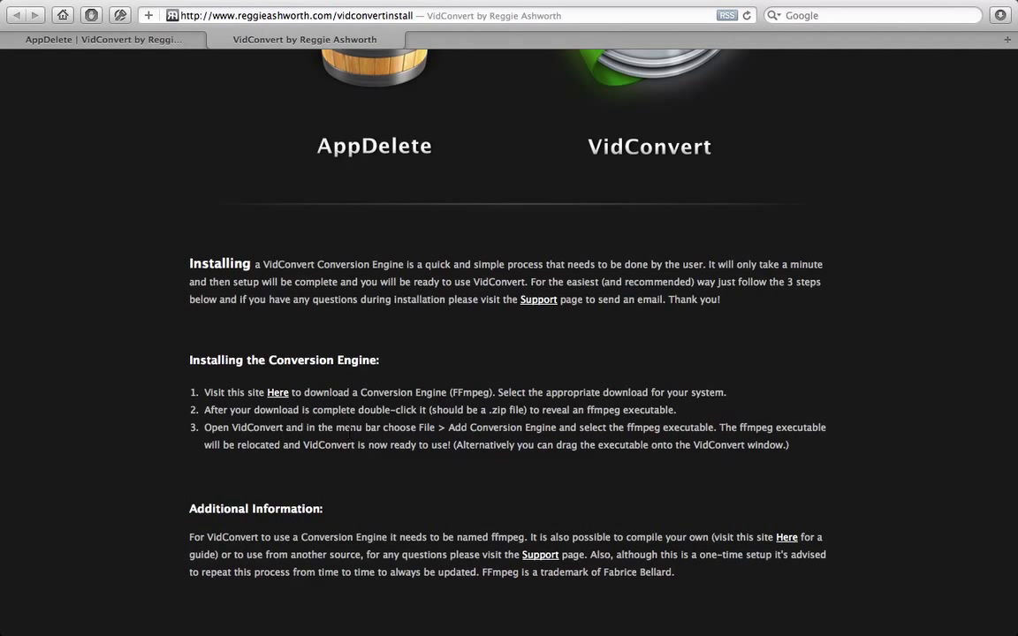
pyautogui.moveTo(279, 397)
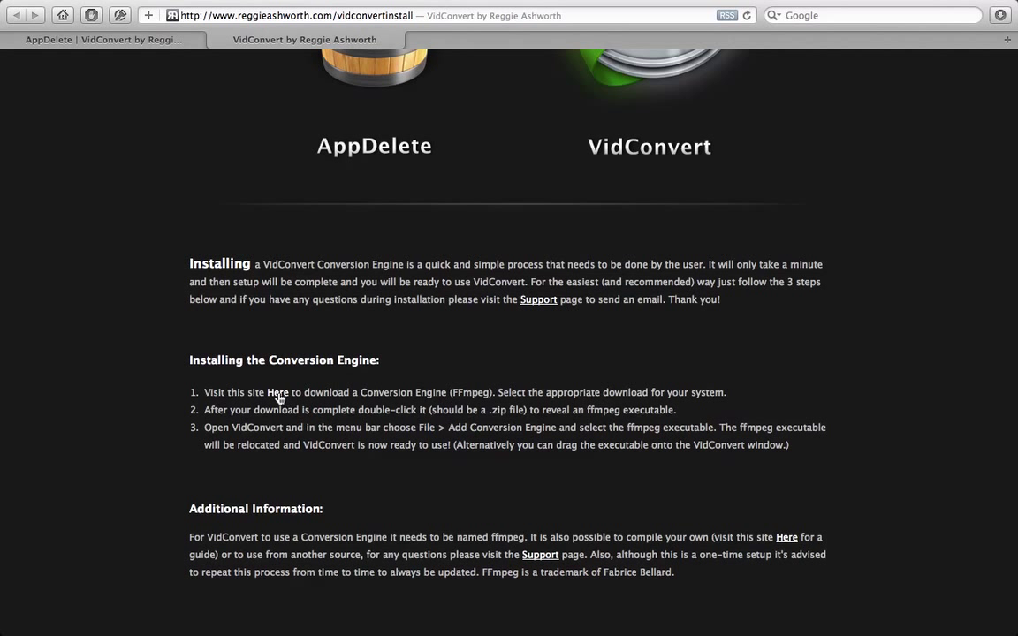
# From step 1's 'Here' link, download the 08.11.2011 64-bit Snow Leopard & Lion ffmpeg build
pyautogui.click(276, 392)
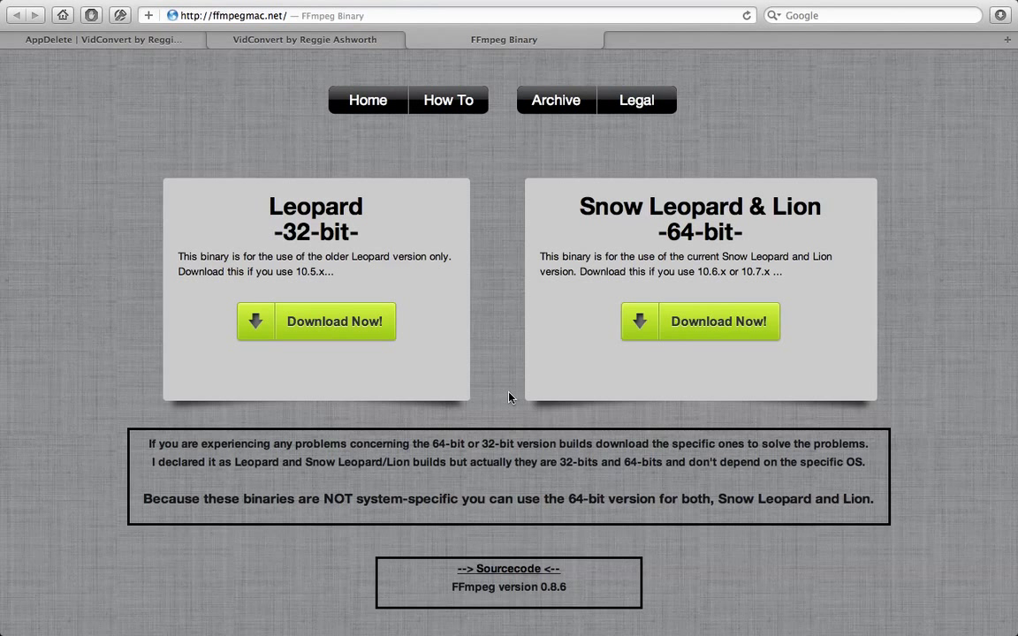
pyautogui.moveTo(557, 431)
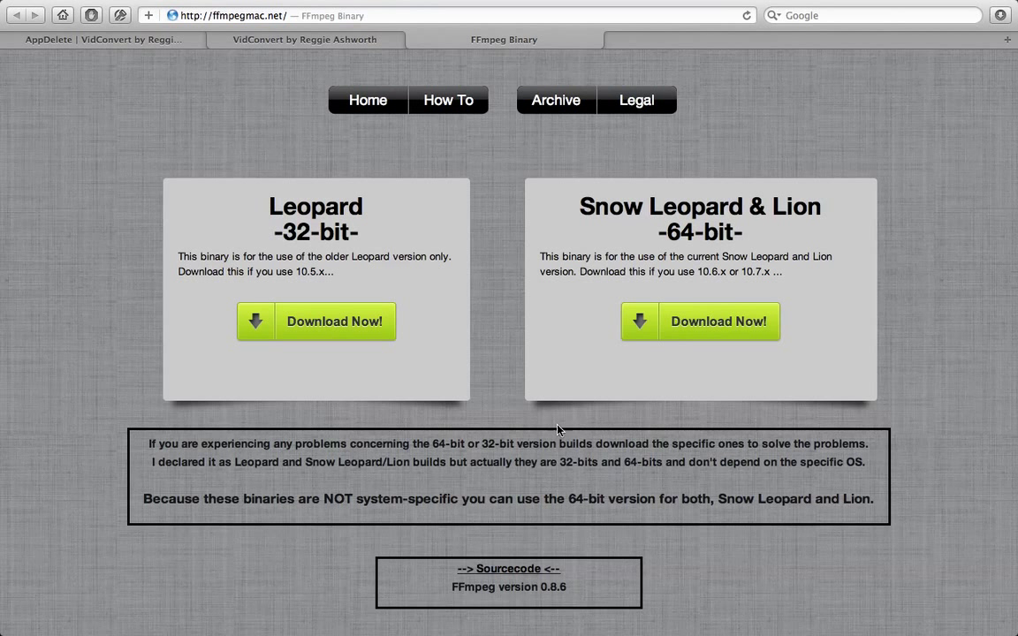
pyautogui.scroll(-3)
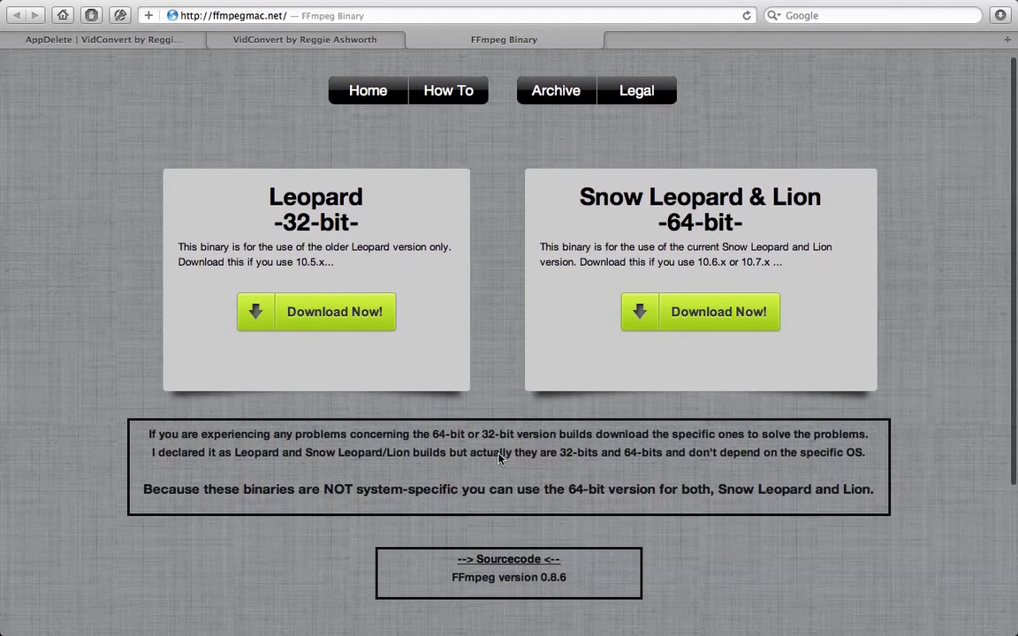
pyautogui.click(718, 311)
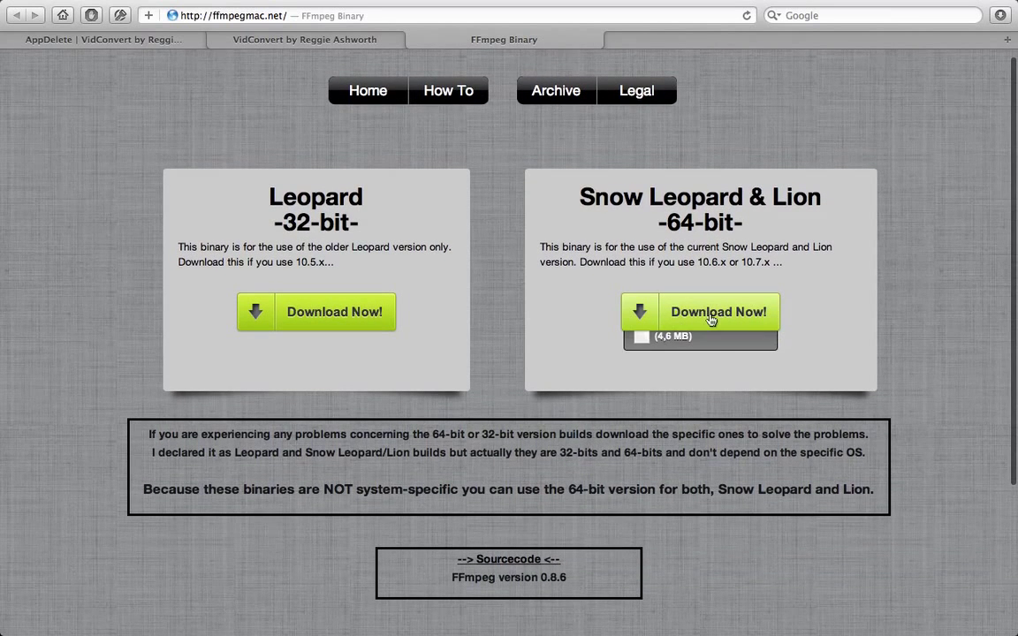
pyautogui.click(718, 312)
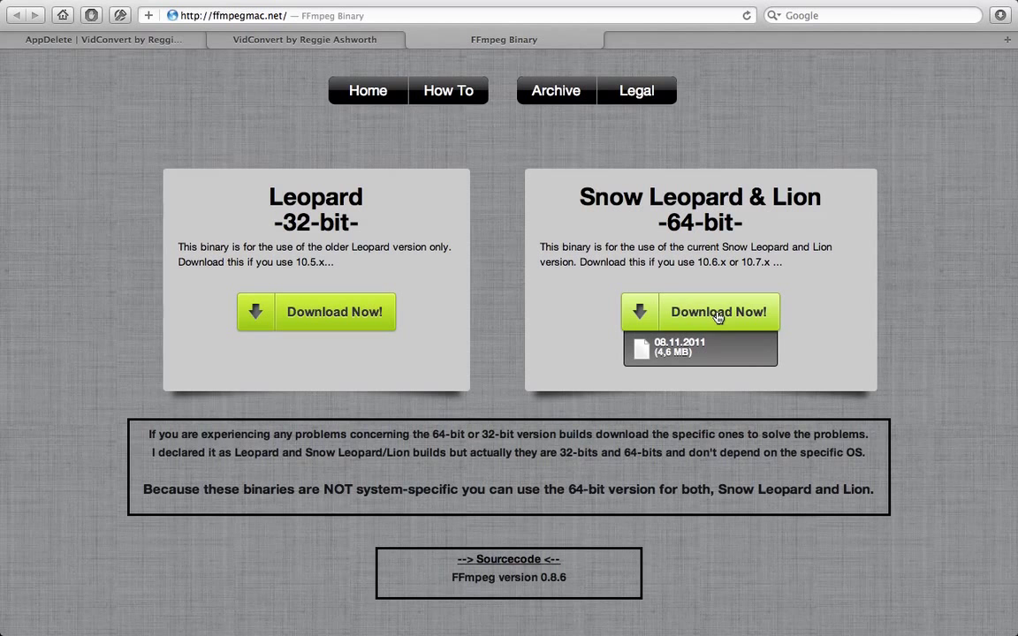
pyautogui.click(718, 311)
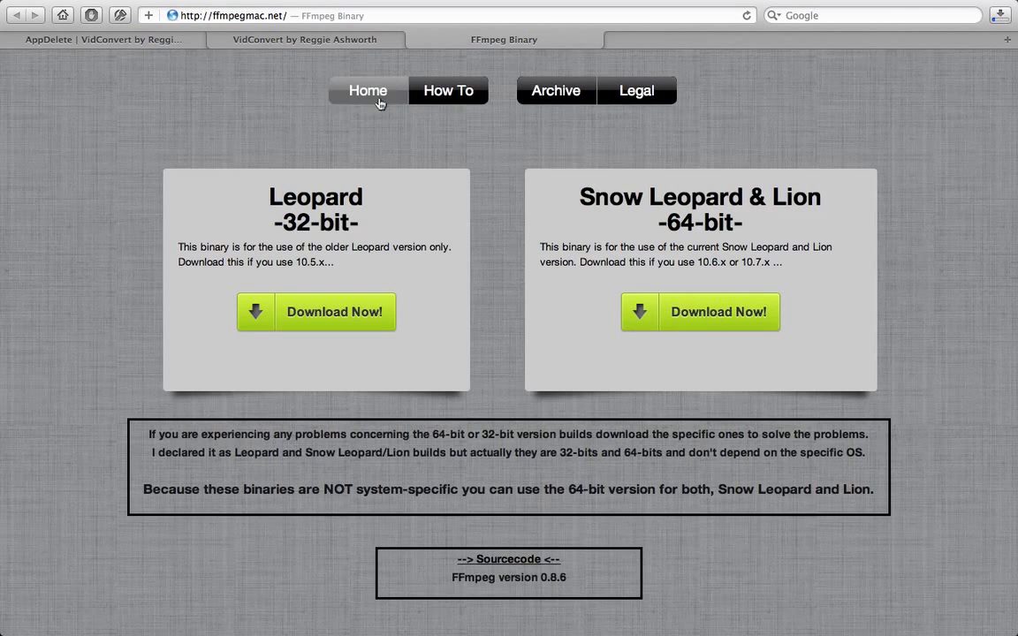
# Switch back to the 'VidConvert by Reggie Ashworth' tab with the install instructions
pyautogui.click(304, 39)
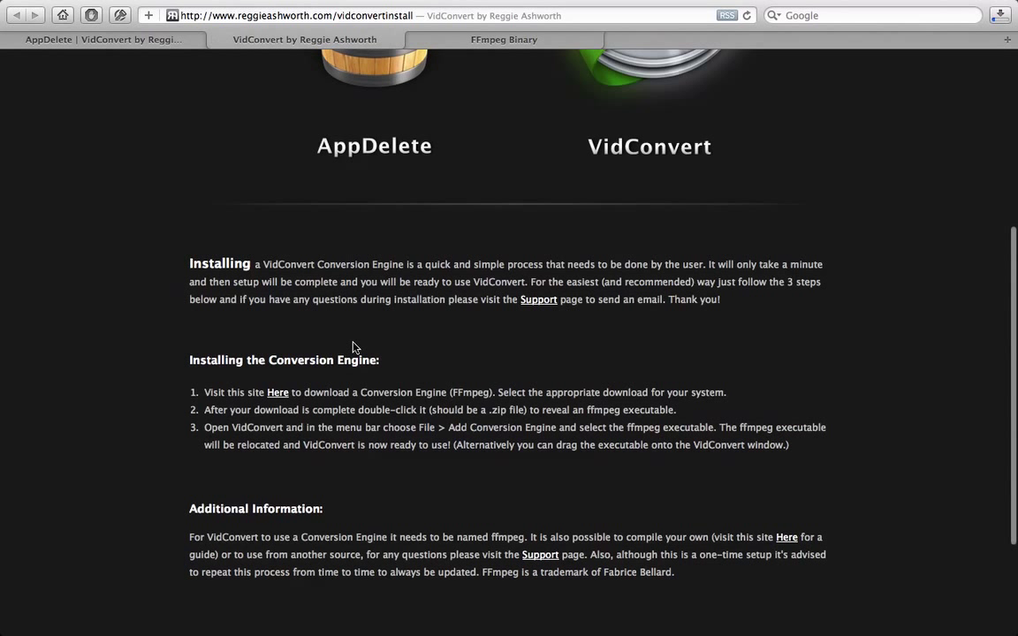
pyautogui.moveTo(375, 424)
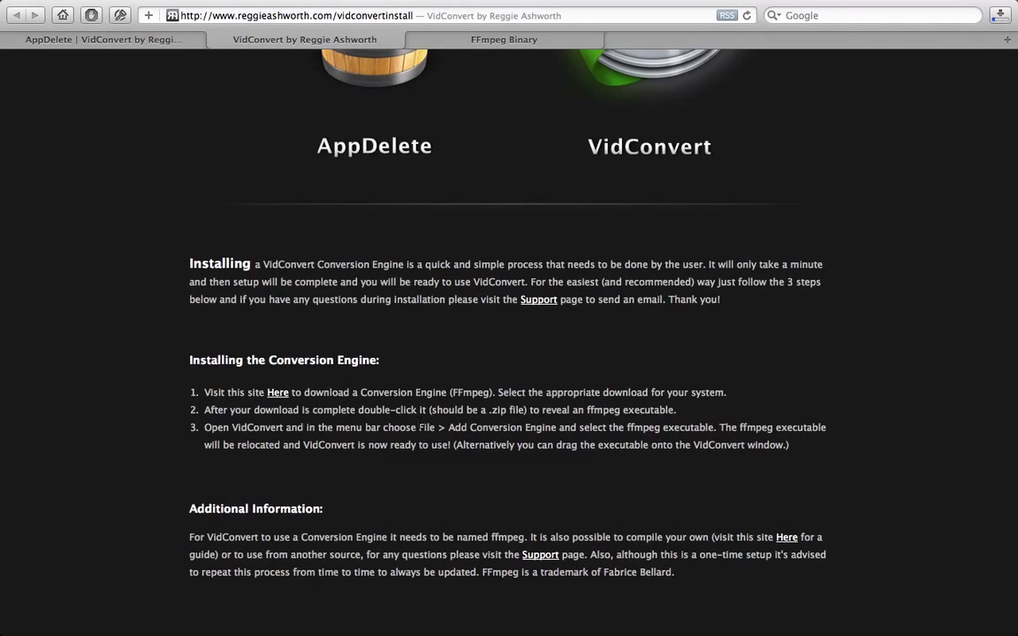
pyautogui.moveTo(466, 442)
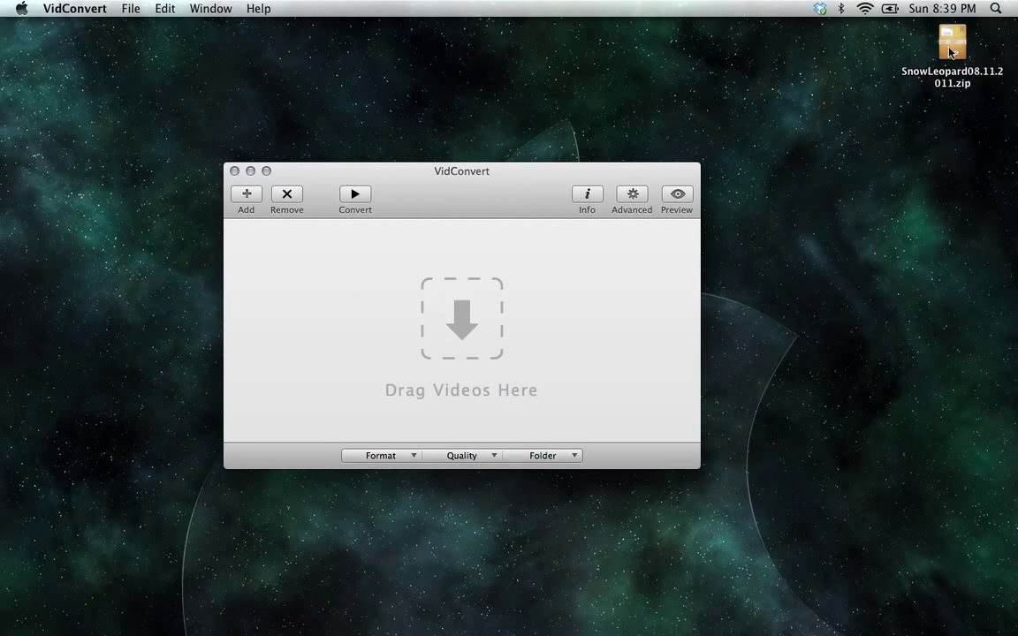
# Extract the ffmpeg executable, drop it onto VidConvert, and confirm 'Installation Complete!'
pyautogui.click(951, 43)
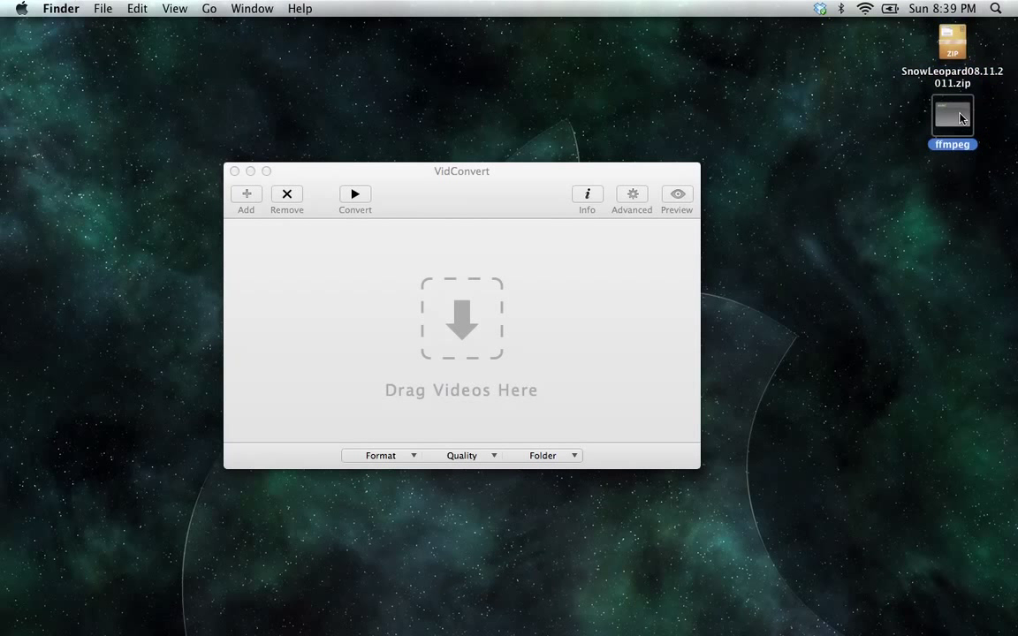
pyautogui.moveTo(952, 117); pyautogui.dragTo(461, 318)
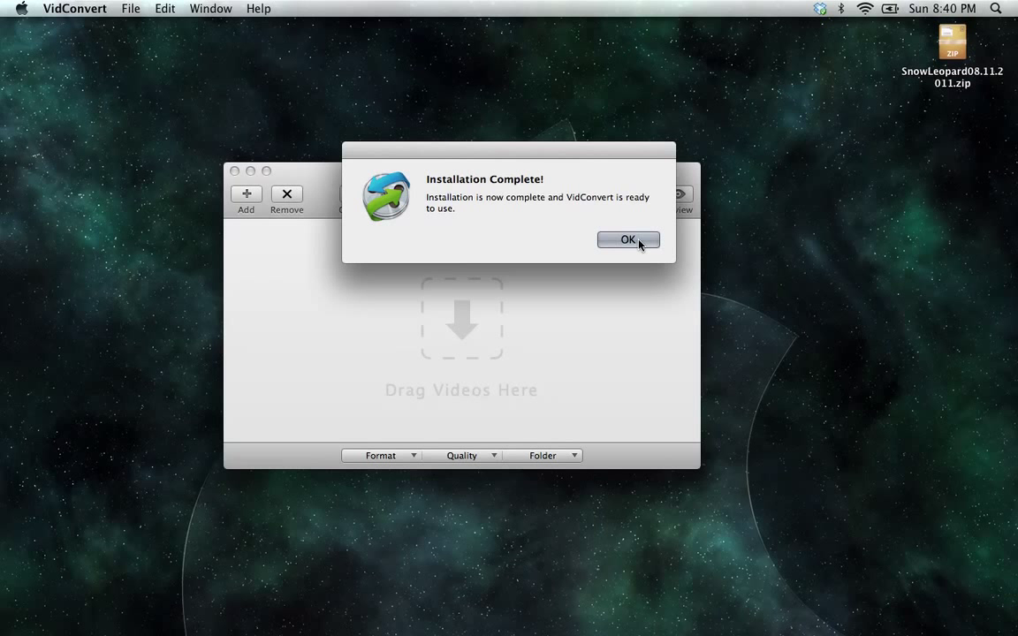
pyautogui.click(628, 240)
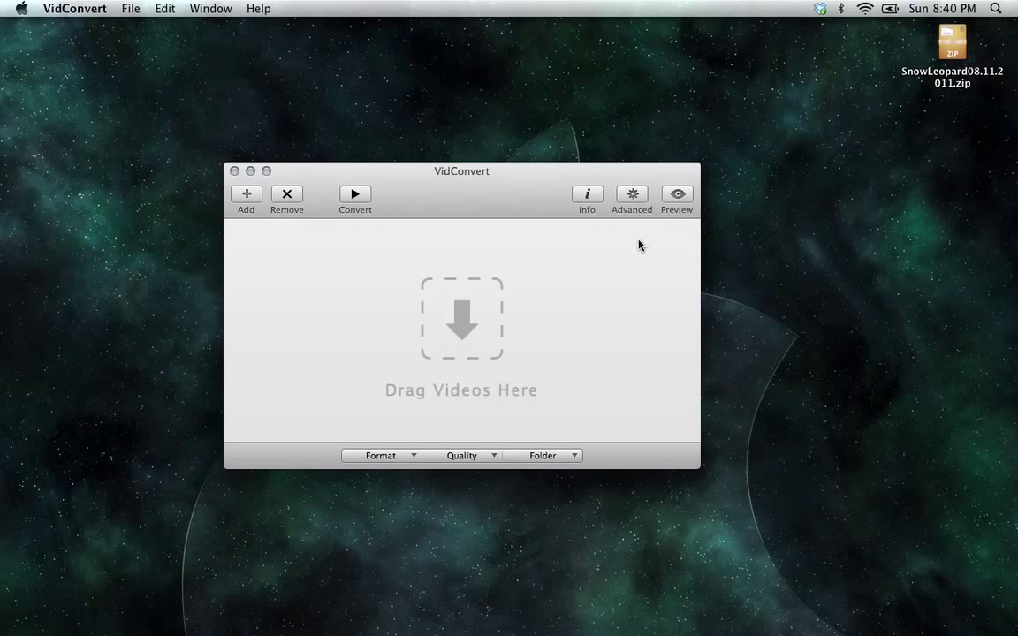